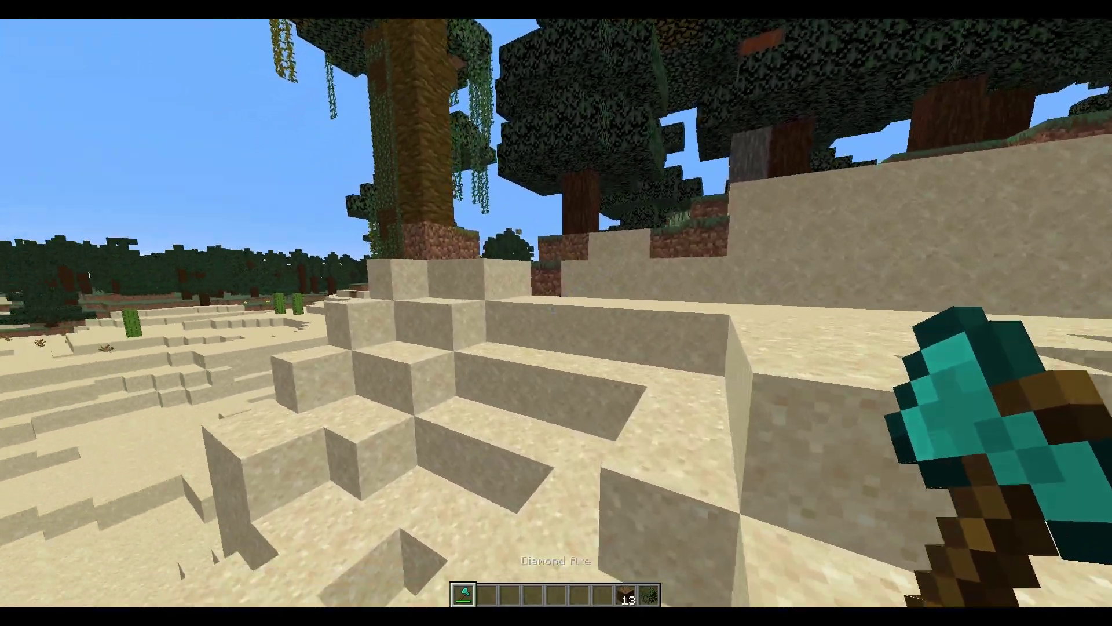
mouse_move(557, 313)
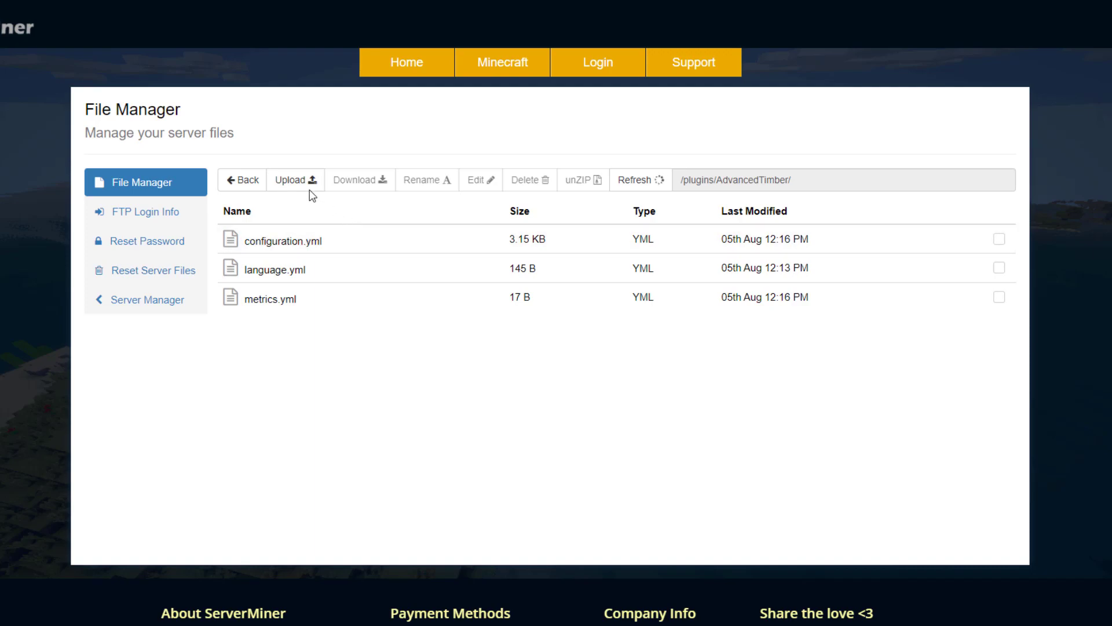
mouse_move(599, 464)
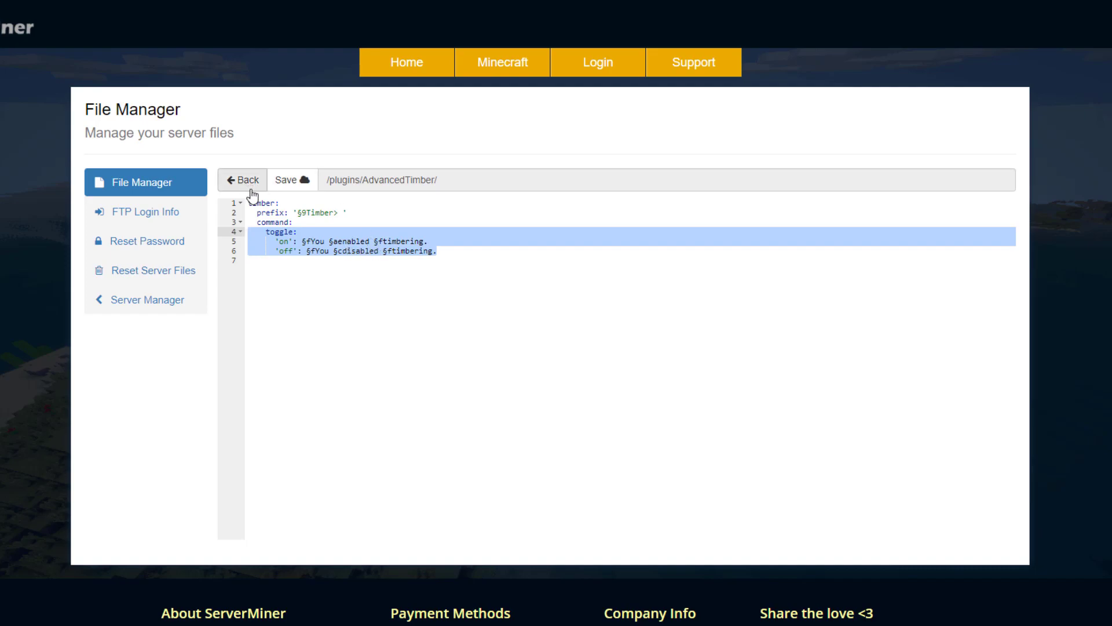
Close language.yml and open AdvancedTimber's configuration.yml to read MaxTreeSize and TreeTooBigMessage
left_click(242, 180)
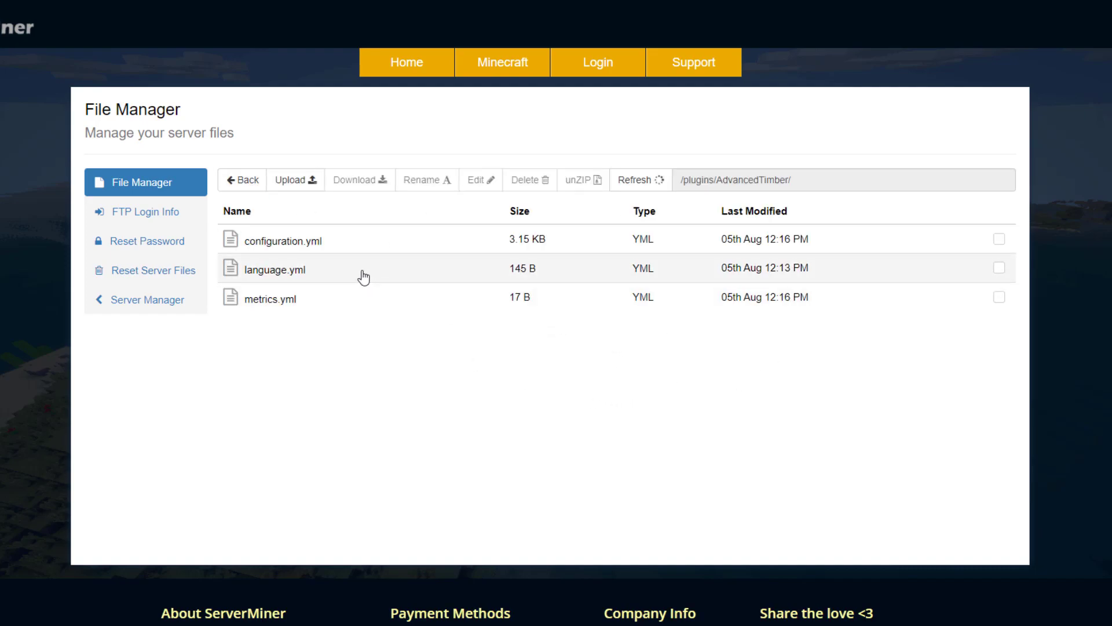
double_click(275, 269)
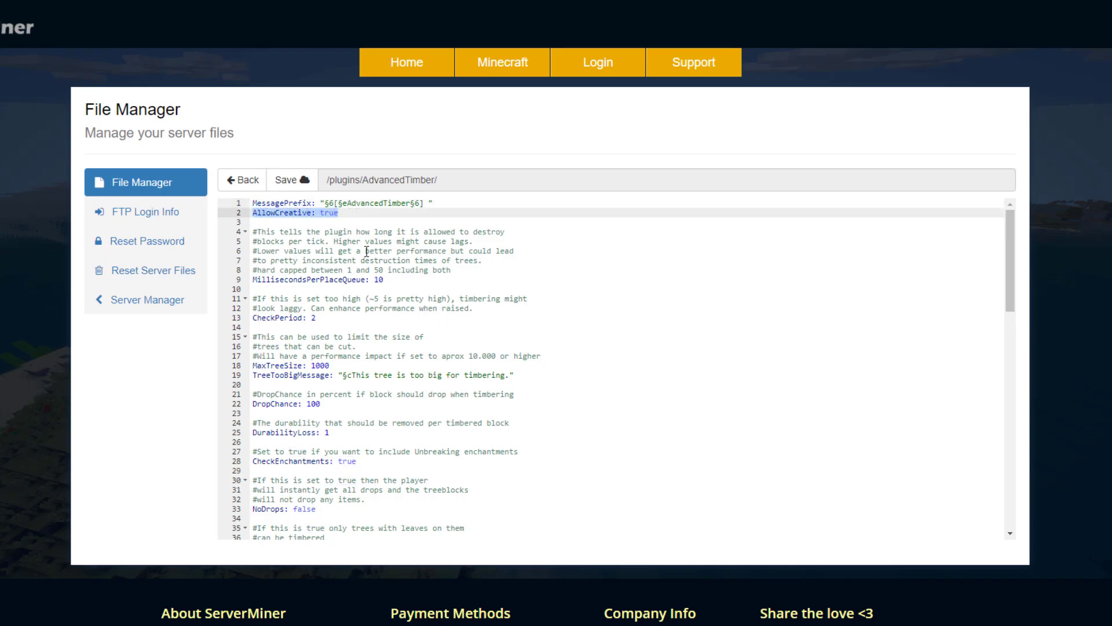
left_click(353, 241)
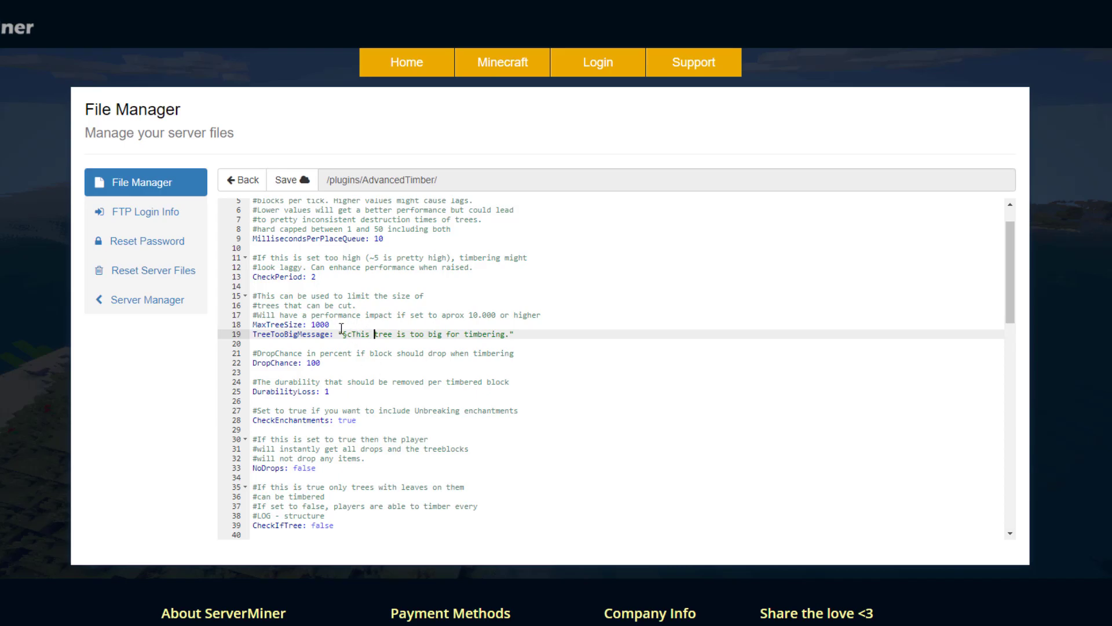
scroll("down", 3)
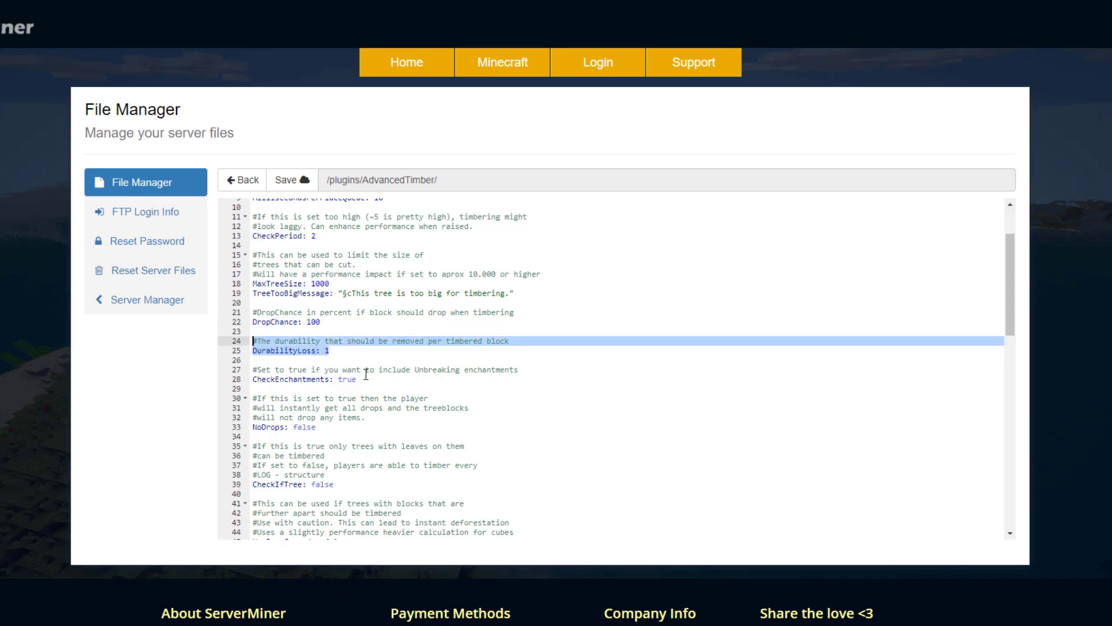
left_click(323, 351)
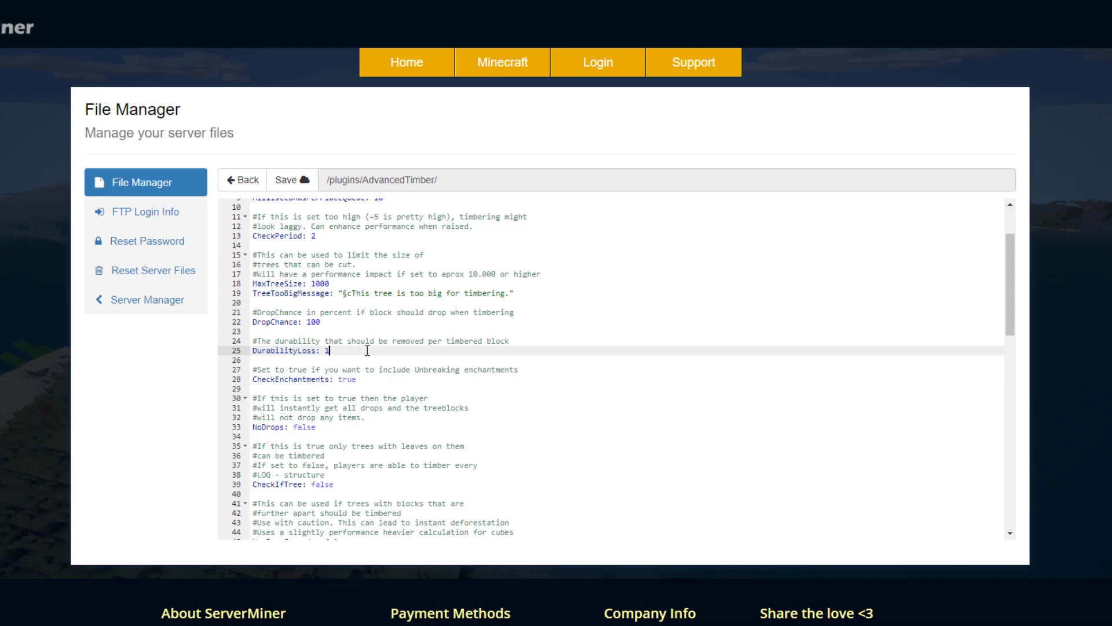
scroll("down", 3)
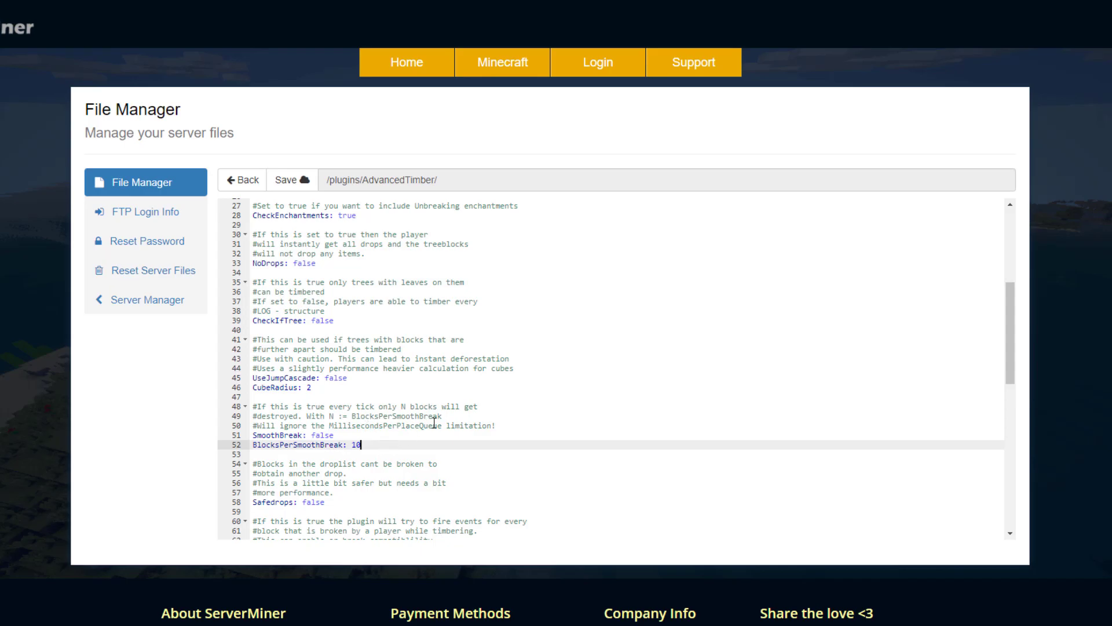
mouse_move(363, 468)
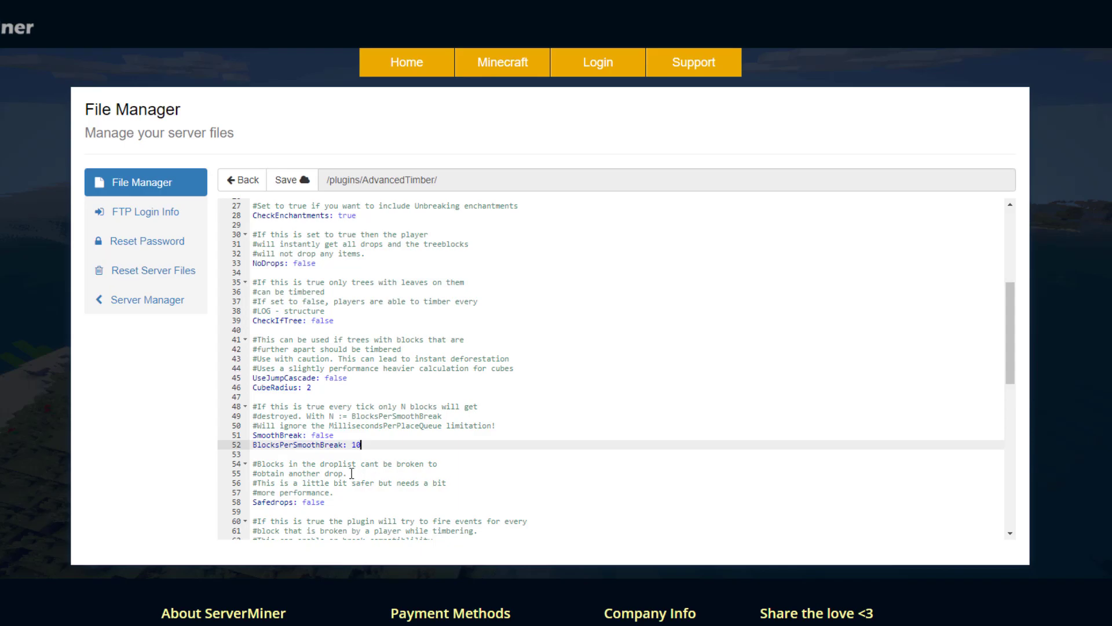
scroll("down", 3)
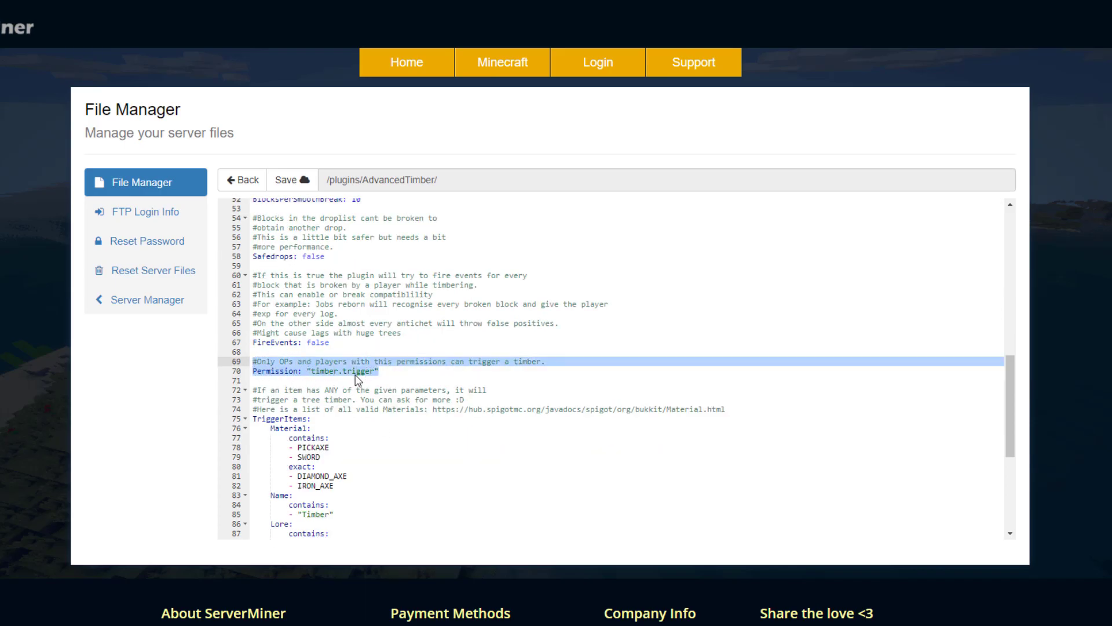
mouse_move(477, 385)
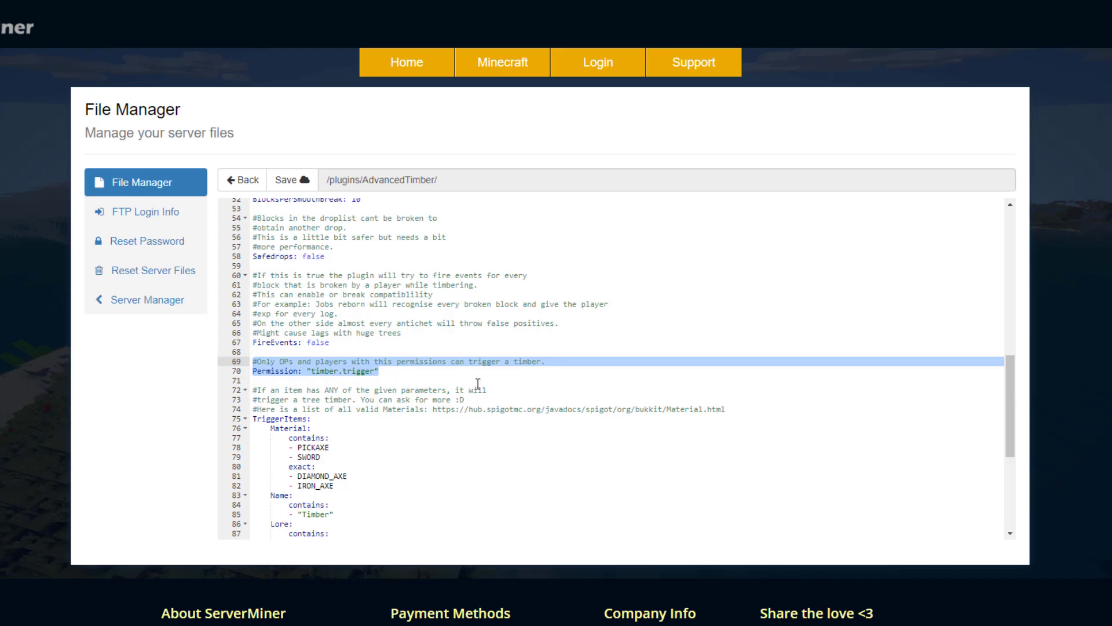
scroll("down", 3)
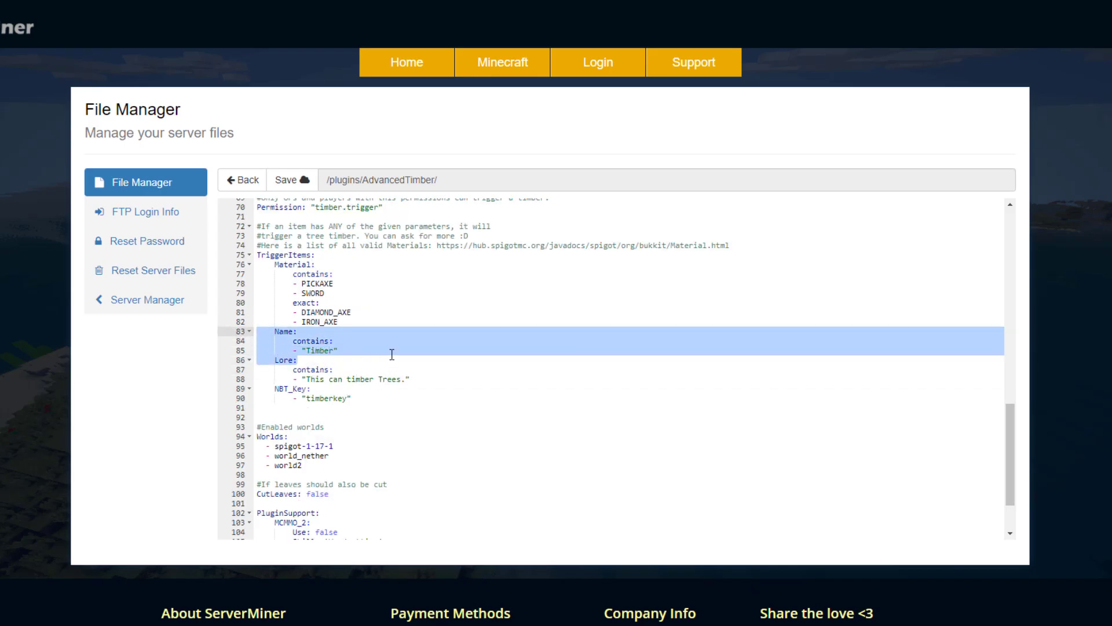
scroll("down", 3)
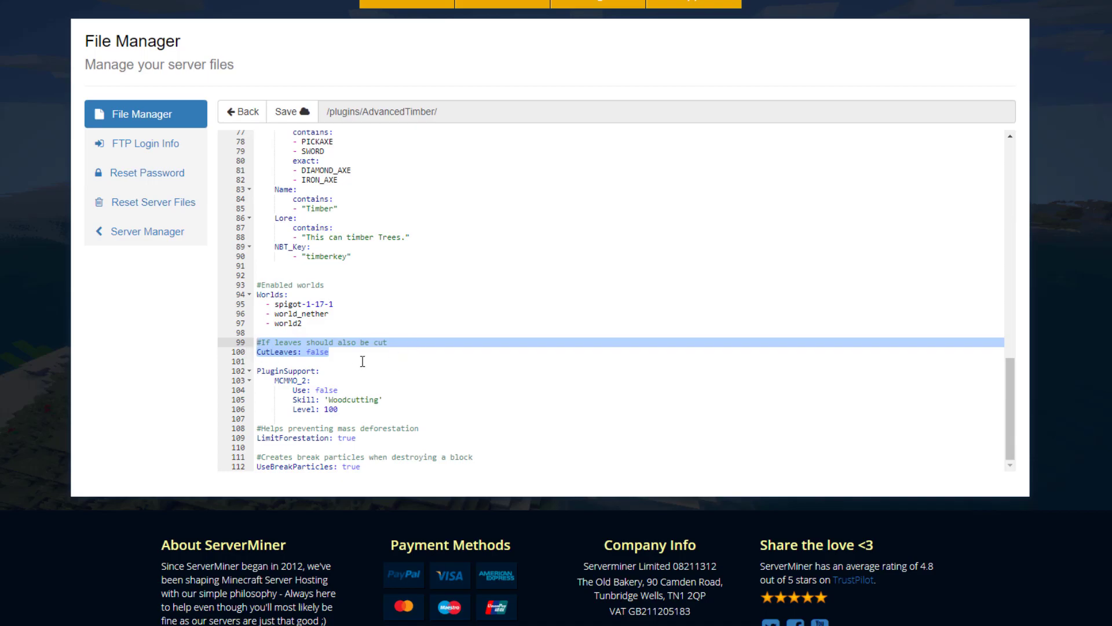
mouse_move(373, 331)
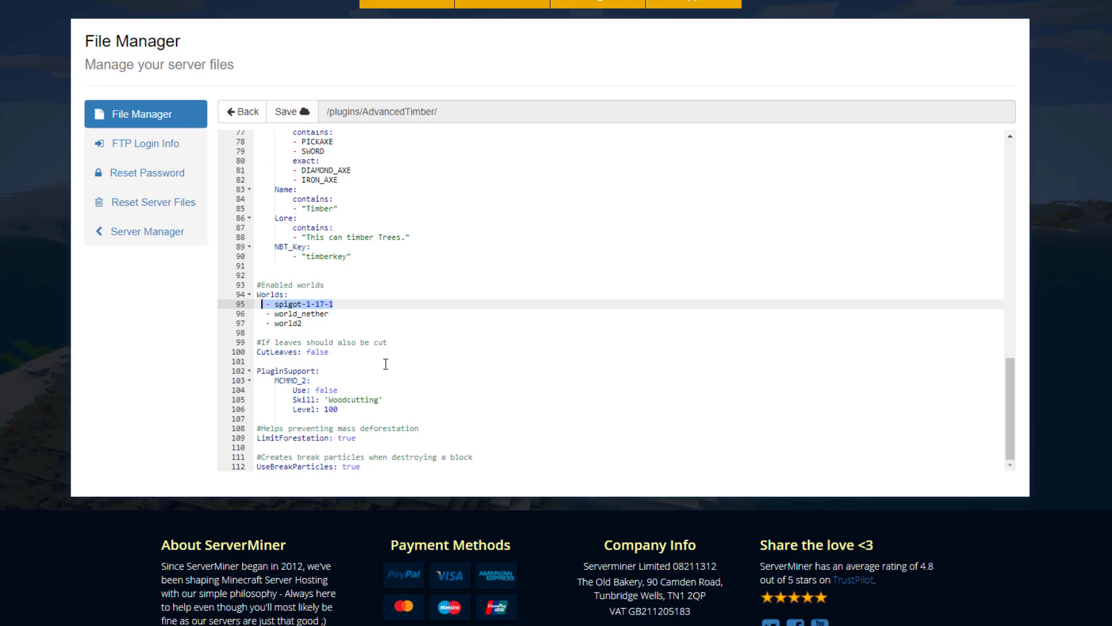
mouse_move(367, 344)
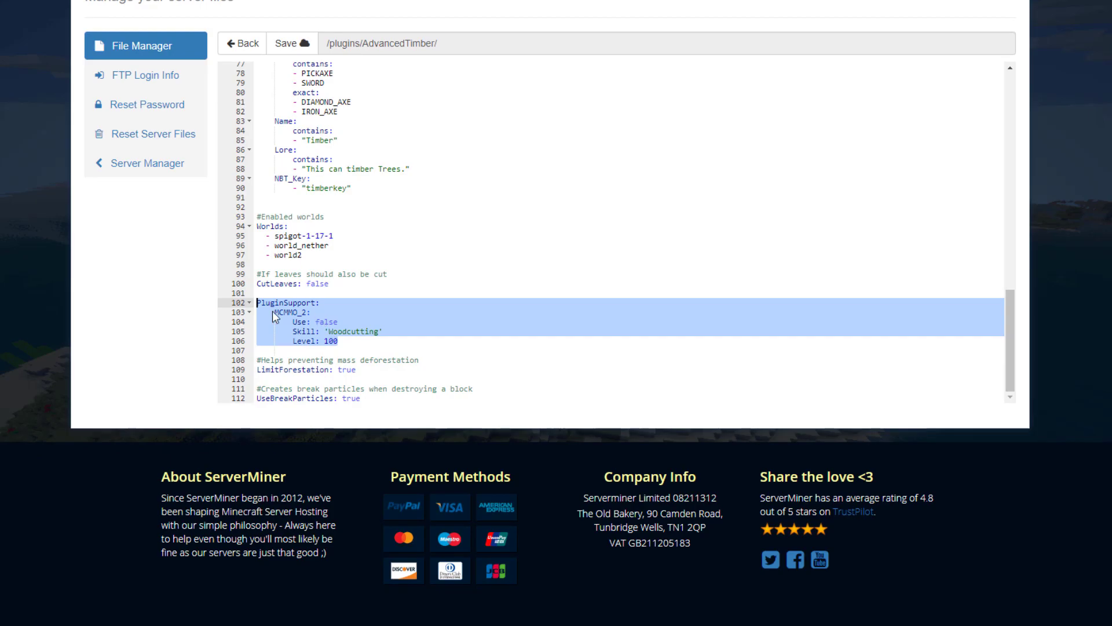
left_click(358, 370)
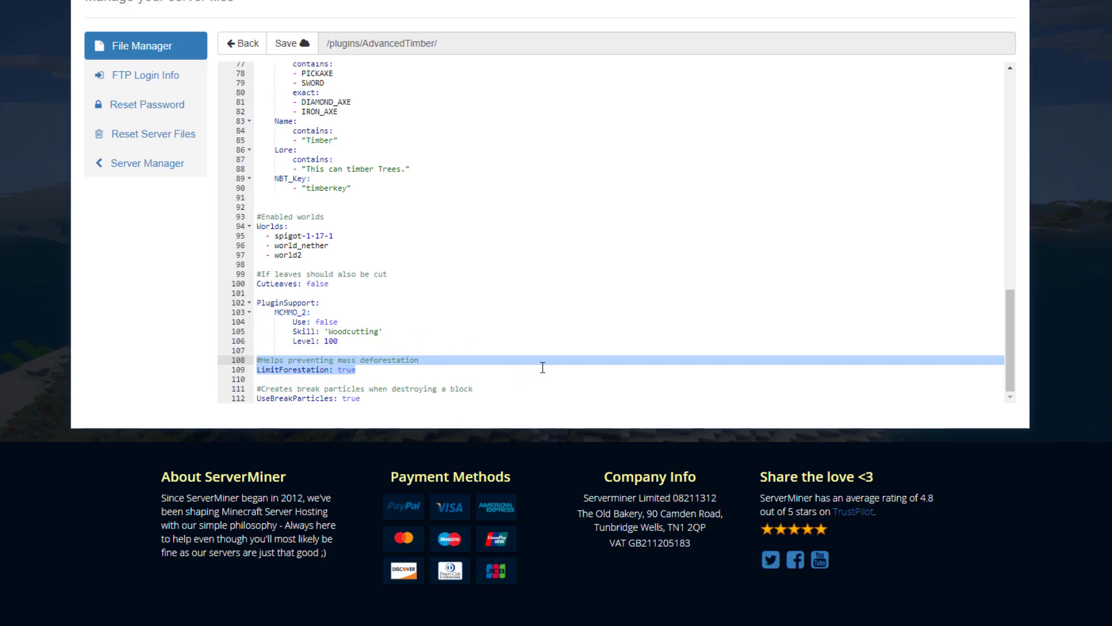
left_click(357, 370)
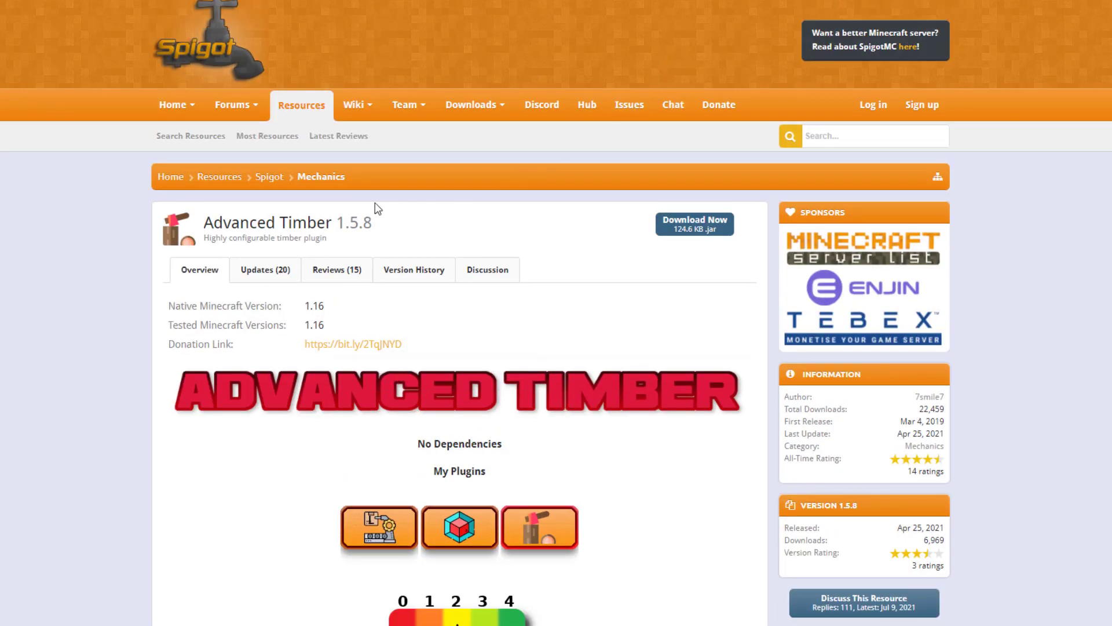
scroll("down", 3)
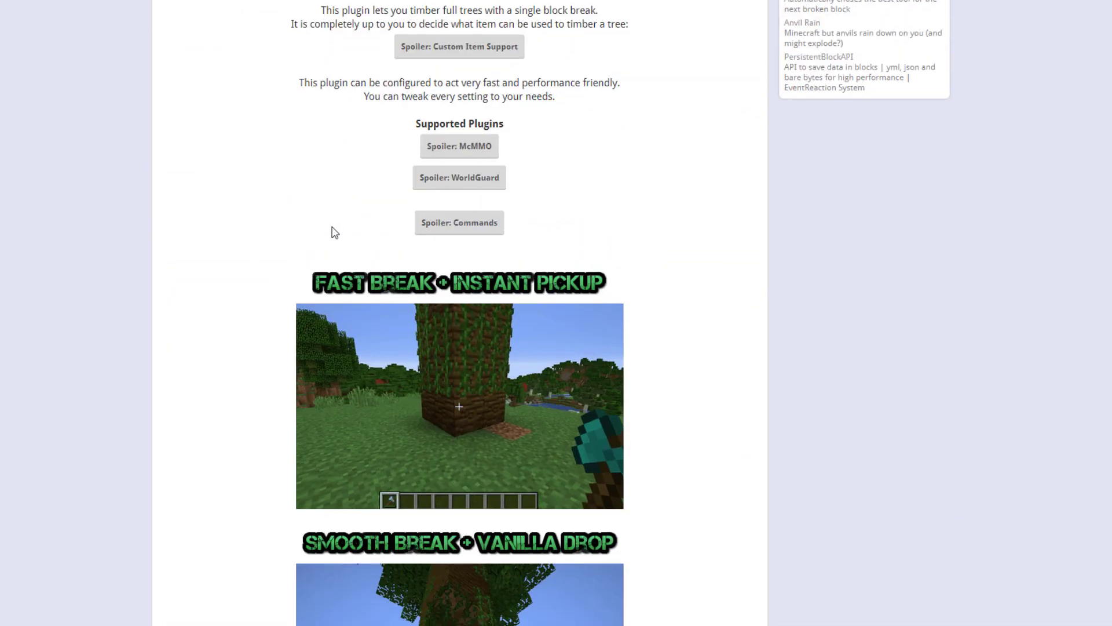
scroll("down", 3)
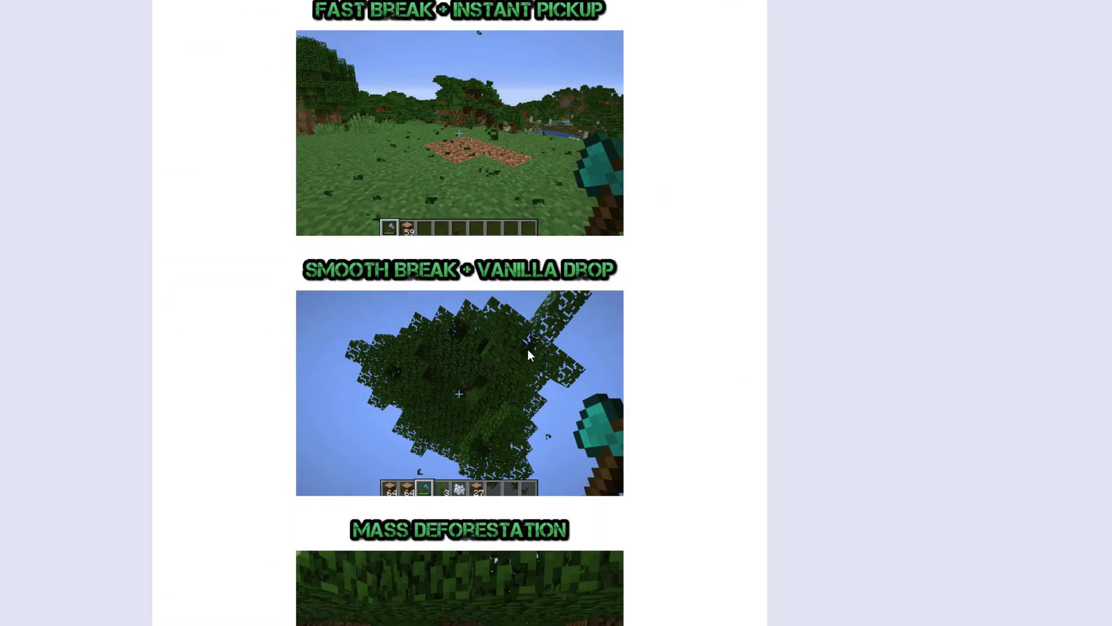
scroll("down", 3)
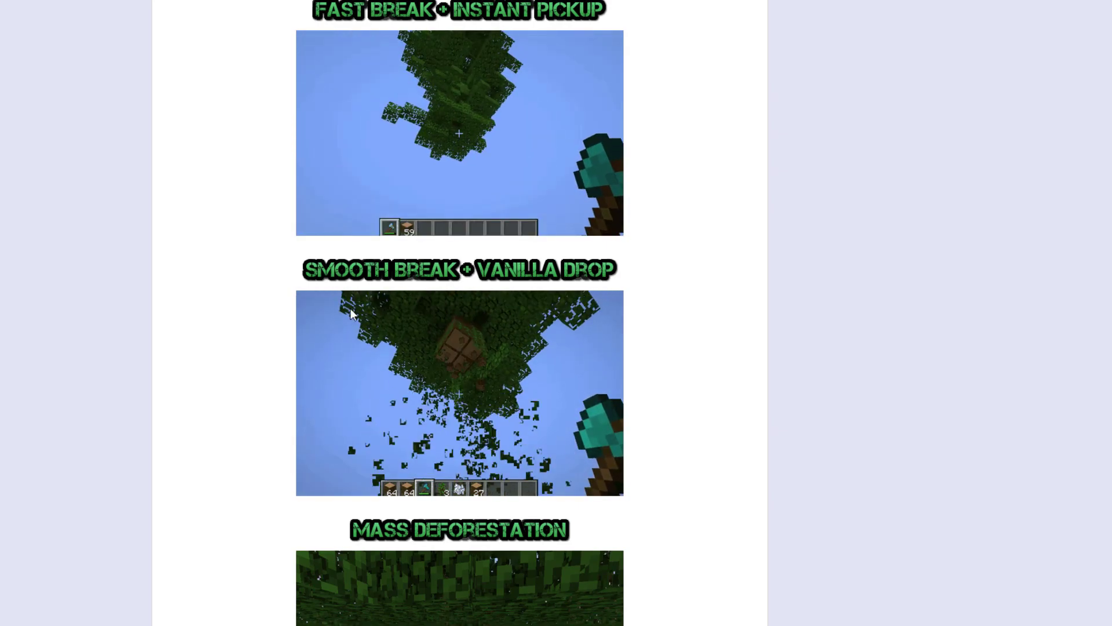
scroll("down", 3)
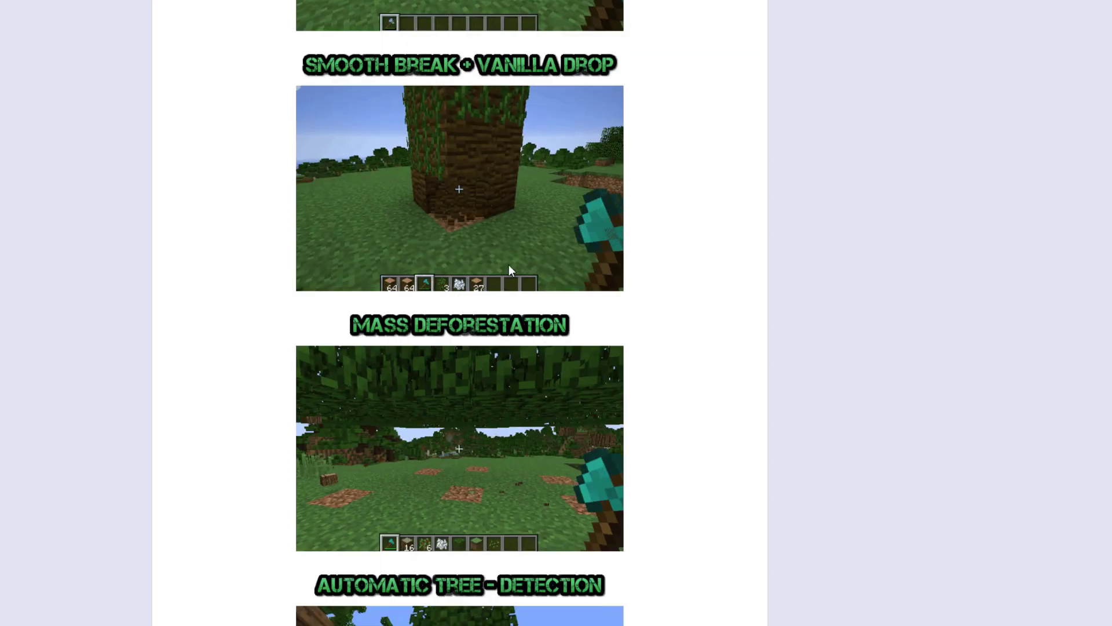